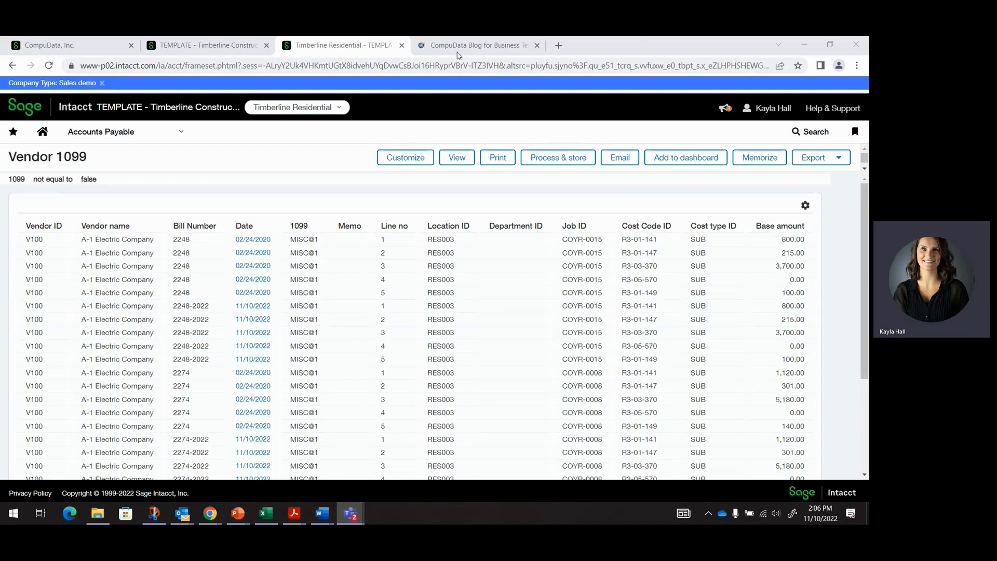
# Show the CompuData Blog page scrolled to its filters and article list.
pyautogui.click(473, 45)
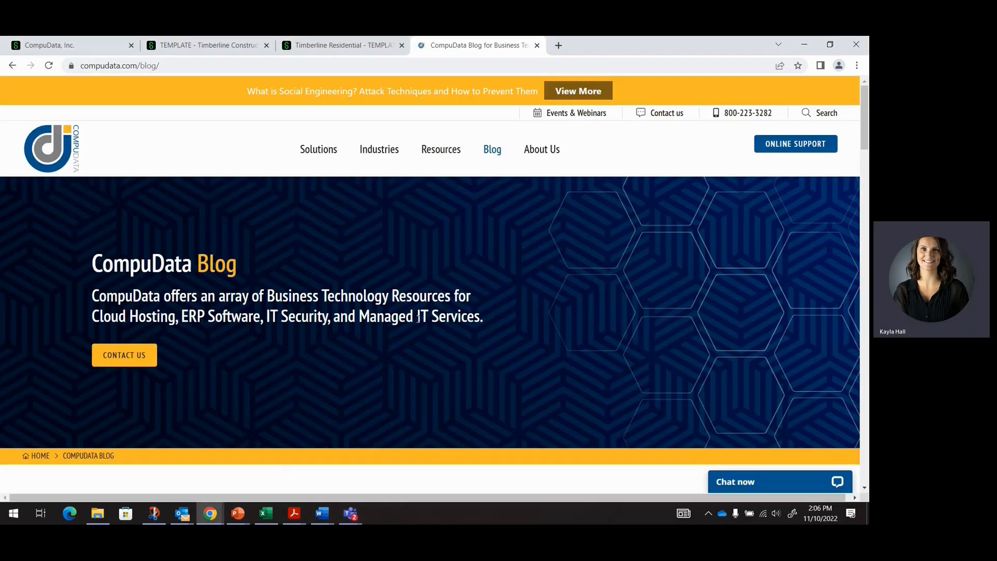
pyautogui.moveTo(357, 368)
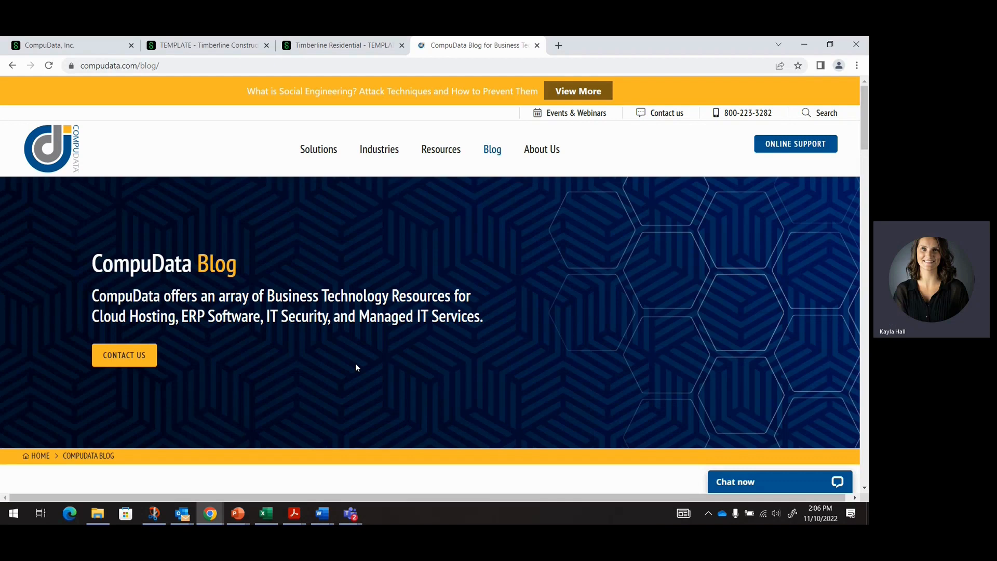
pyautogui.moveTo(346, 362)
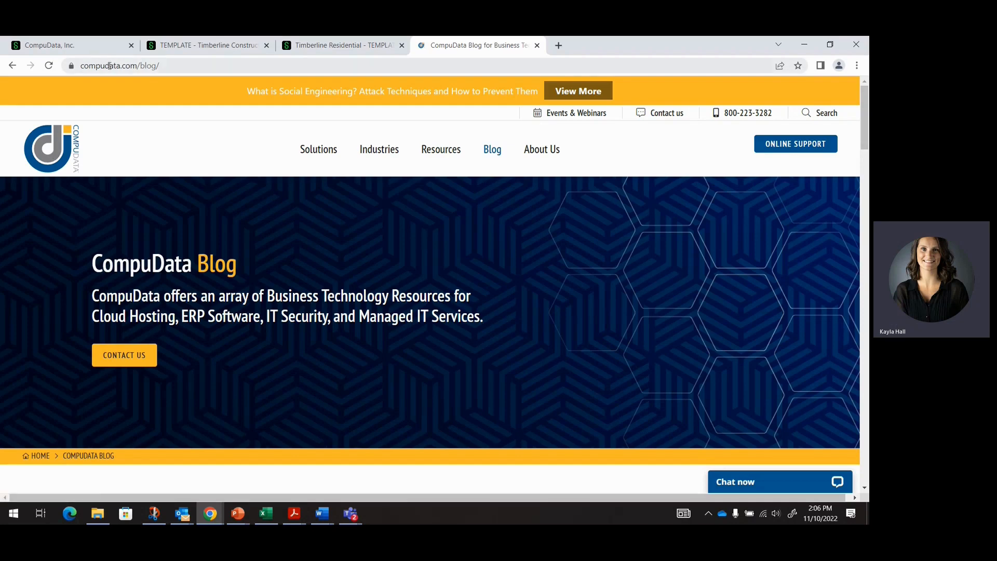
pyautogui.scroll(-3)
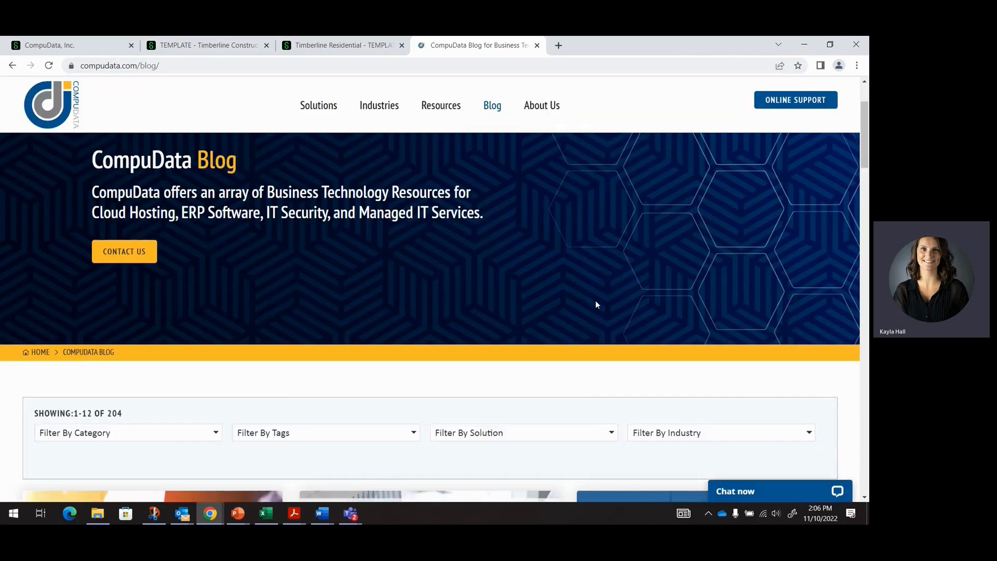
pyautogui.click(778, 491)
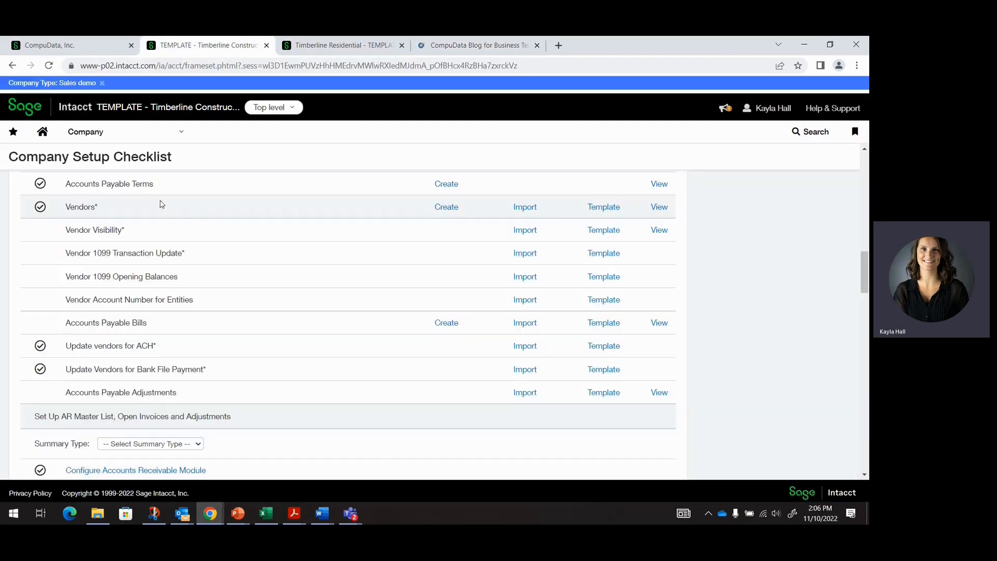
# Reach the Accounts Payable Vendors list in its 1099 Detail view of 72 vendors.
pyautogui.click(85, 132)
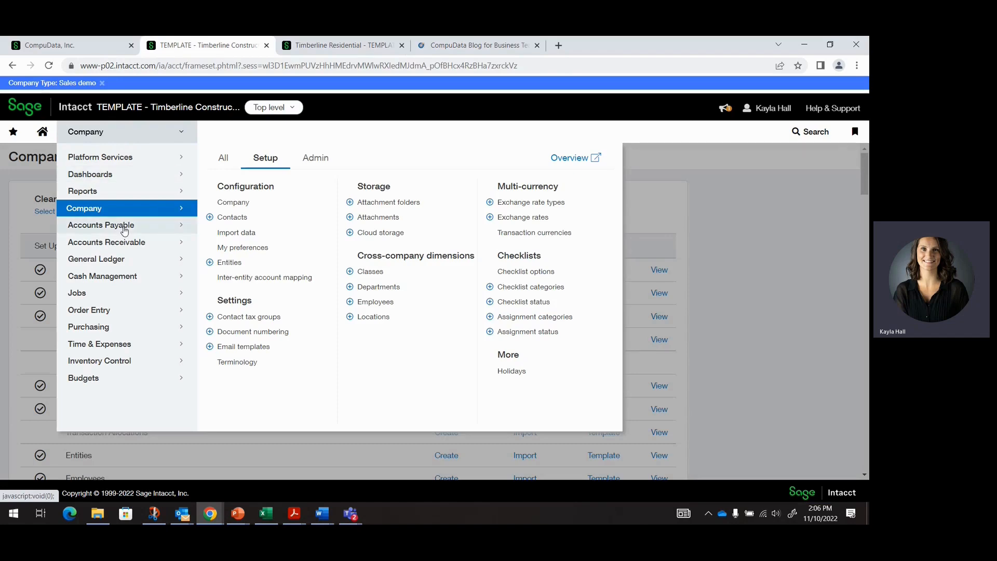
pyautogui.click(101, 224)
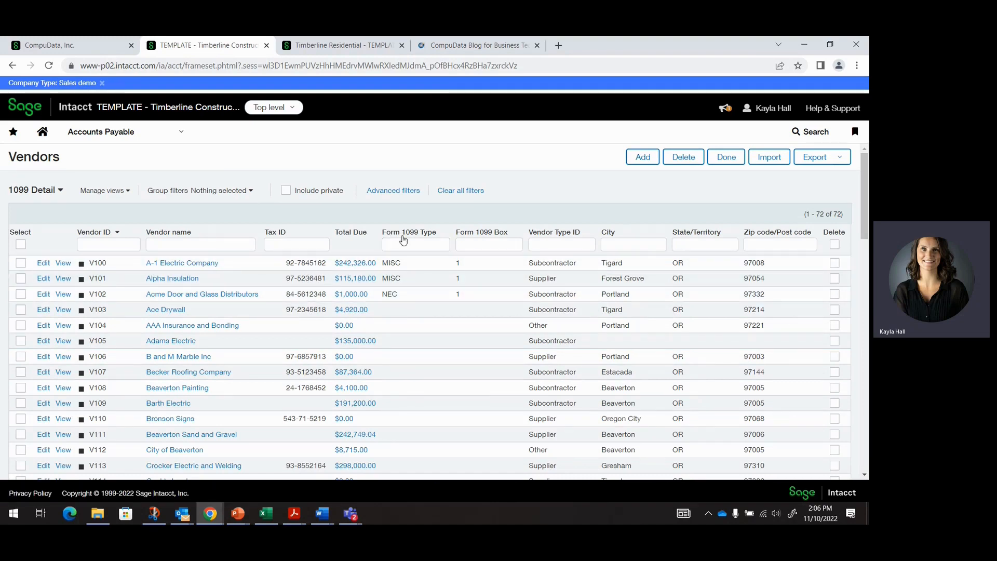
pyautogui.click(414, 244)
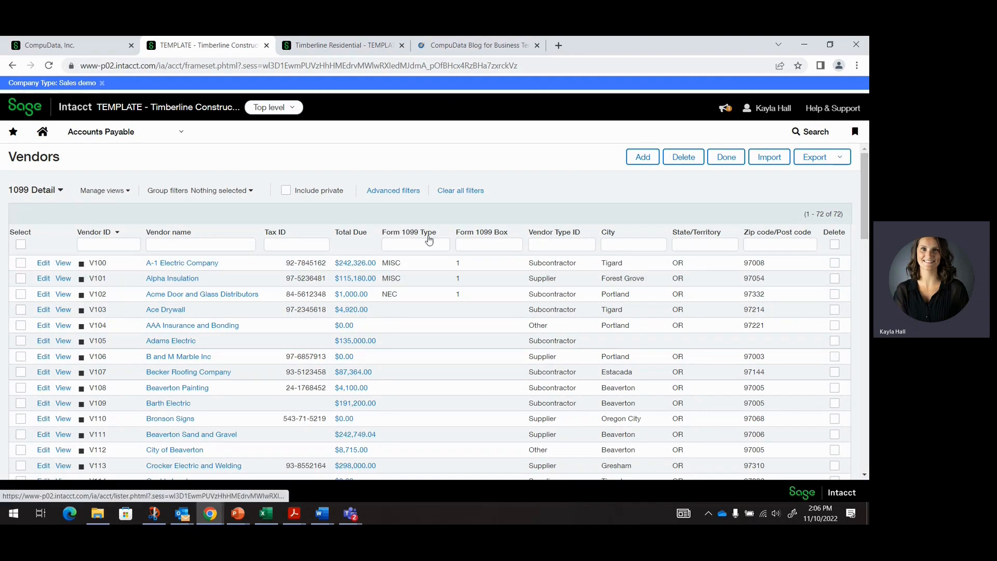
pyautogui.click(488, 244)
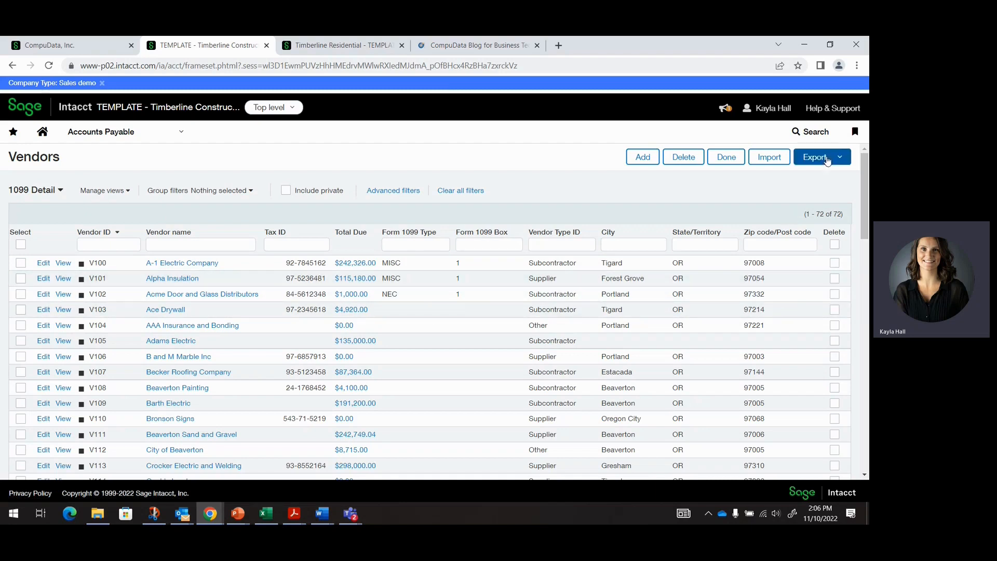
pyautogui.click(814, 157)
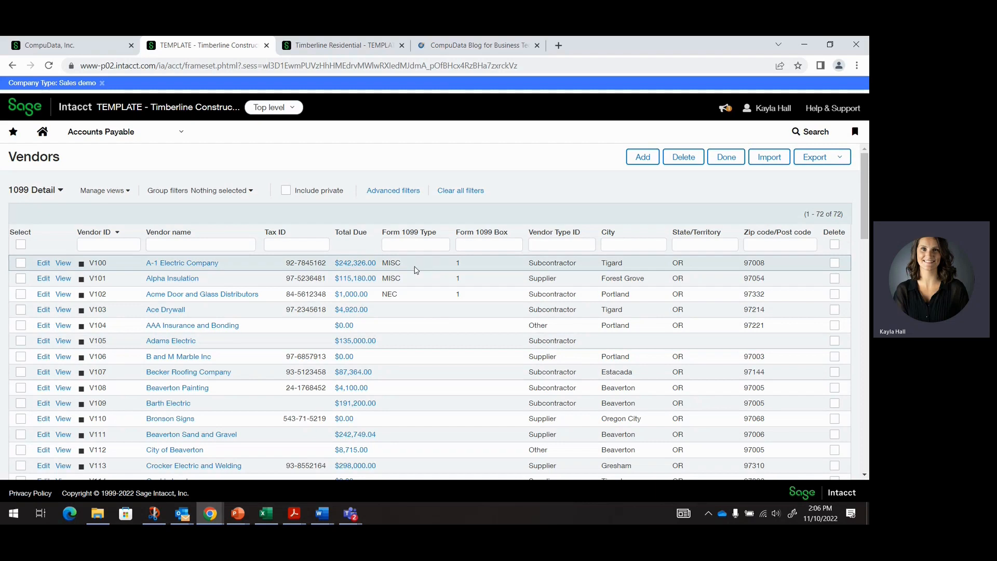
# Edit vendor V100 A-1 Electric Company and view its Form 1099 MISC, box 1 - Rents fields.
pyautogui.click(42, 263)
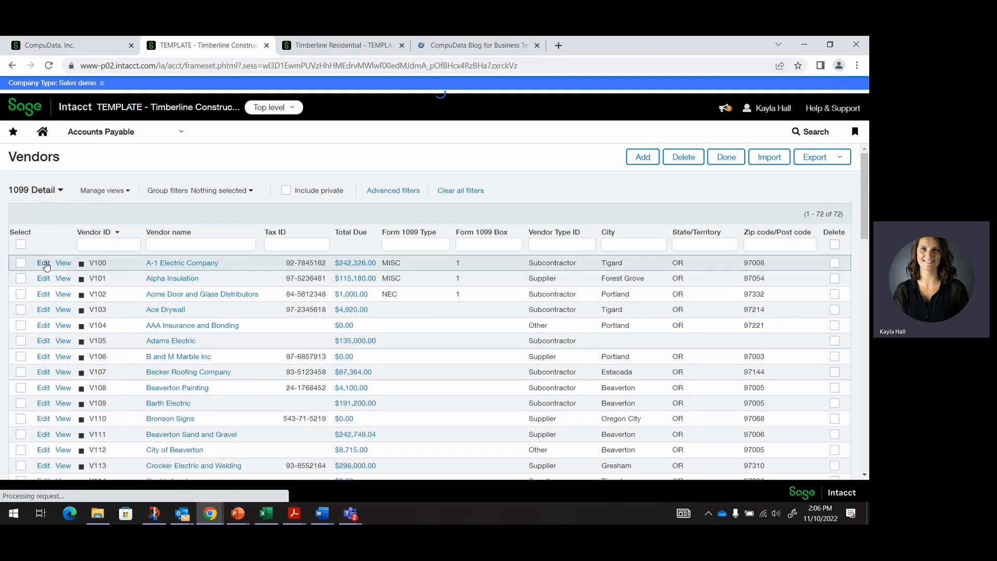
pyautogui.click(44, 263)
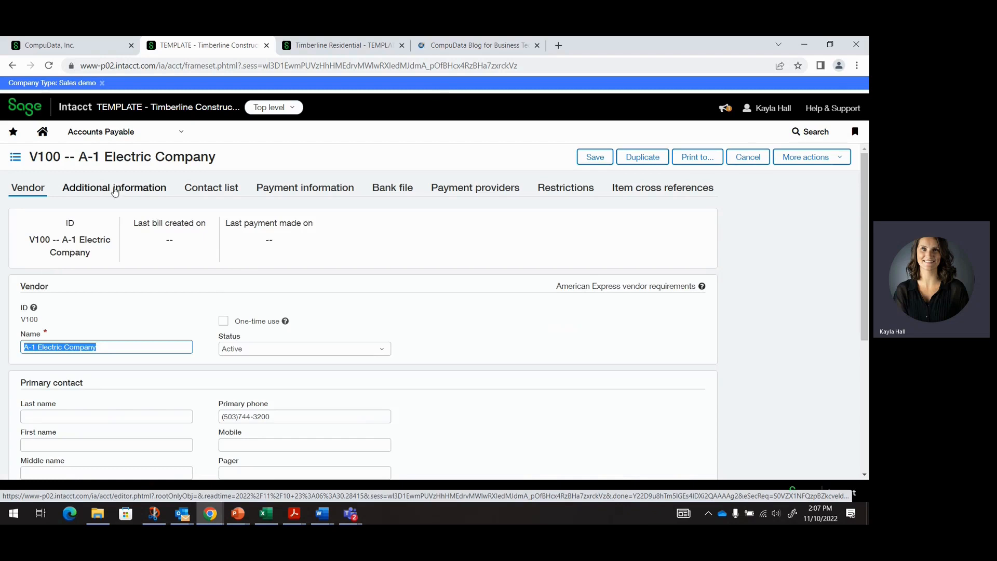
pyautogui.click(114, 187)
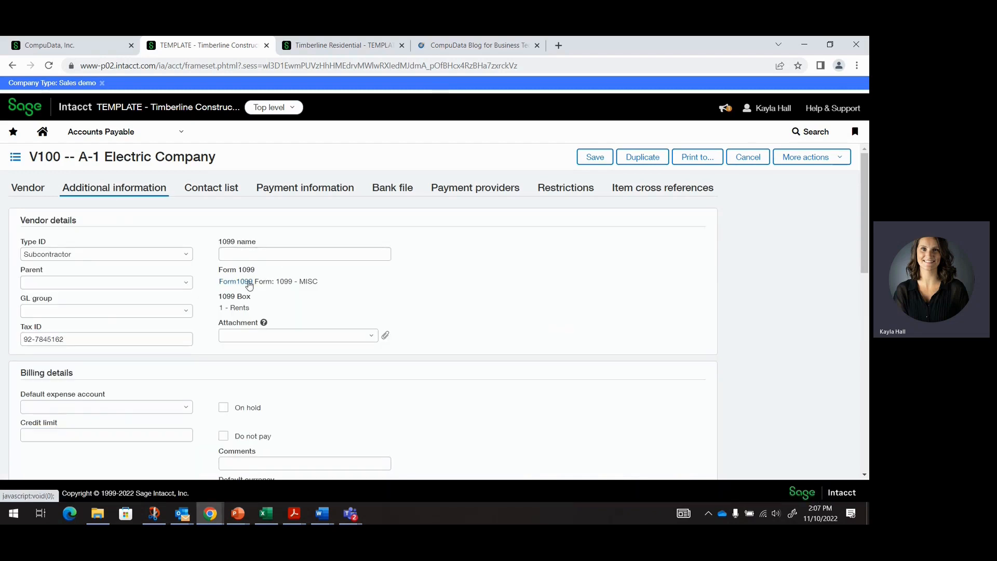
pyautogui.click(235, 282)
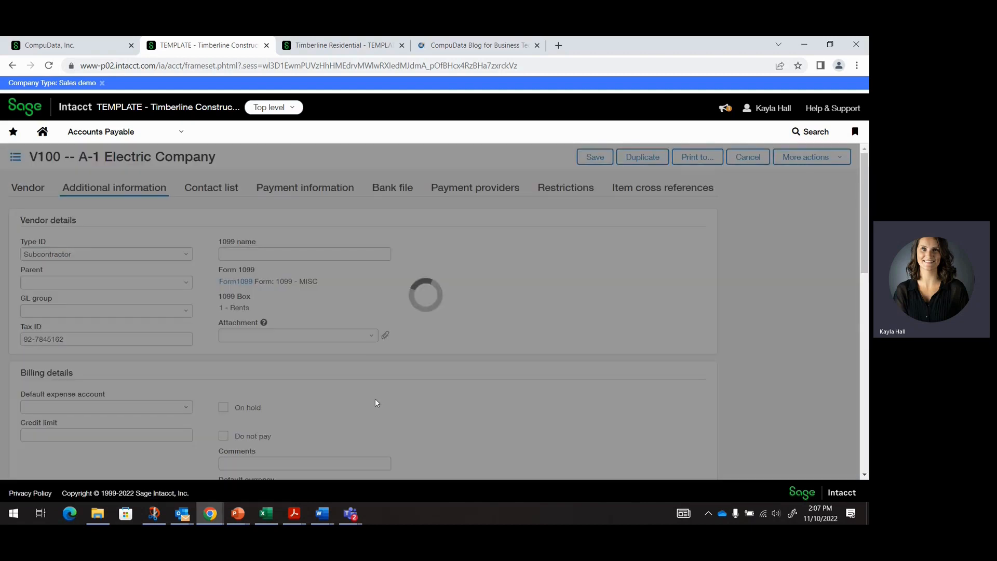
pyautogui.click(747, 157)
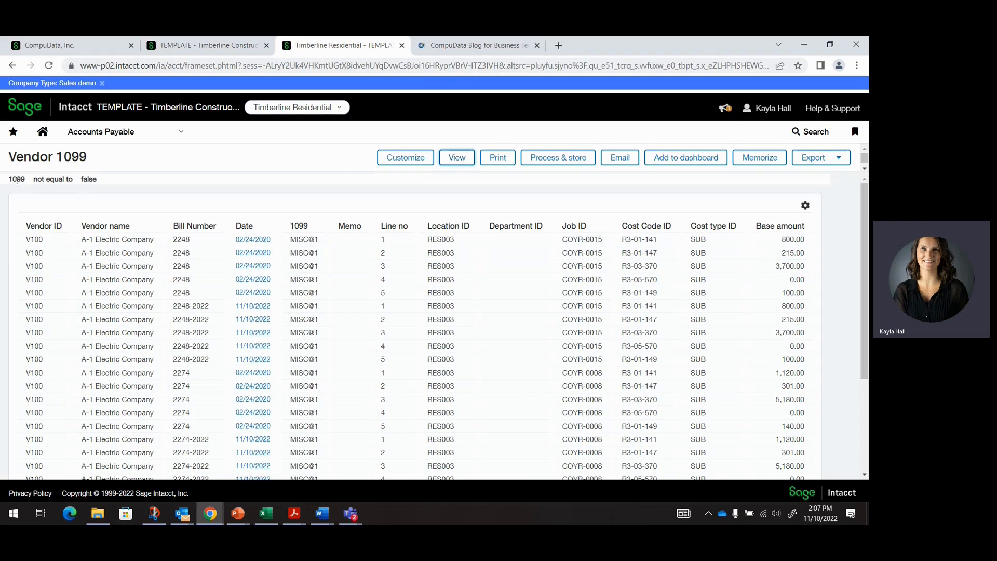
pyautogui.moveTo(104, 195)
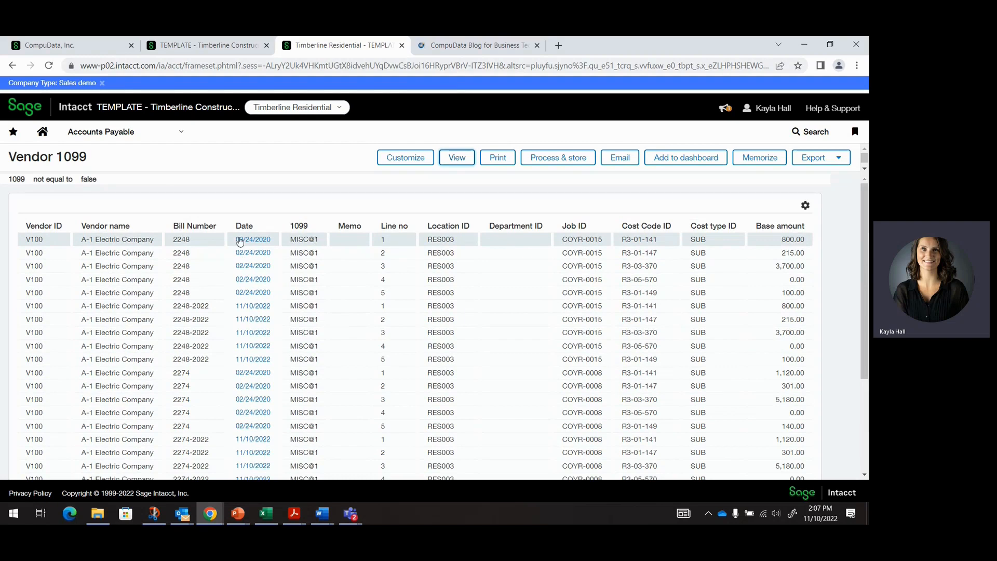
pyautogui.moveTo(287, 242)
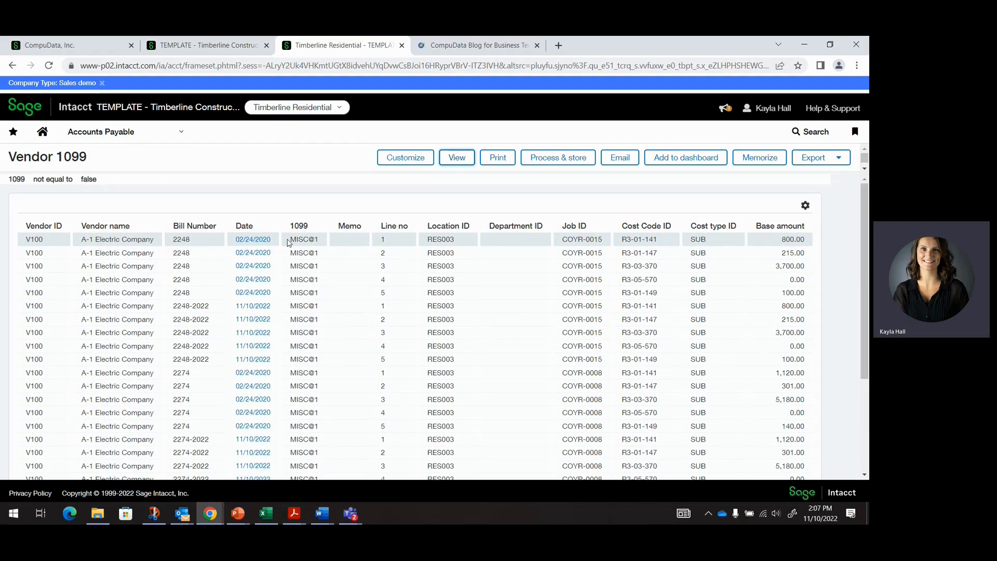
# Check A-1 Electric's MISC 1 bill lines in the Vendor 1099 report, then return to Vendors.
pyautogui.click(304, 252)
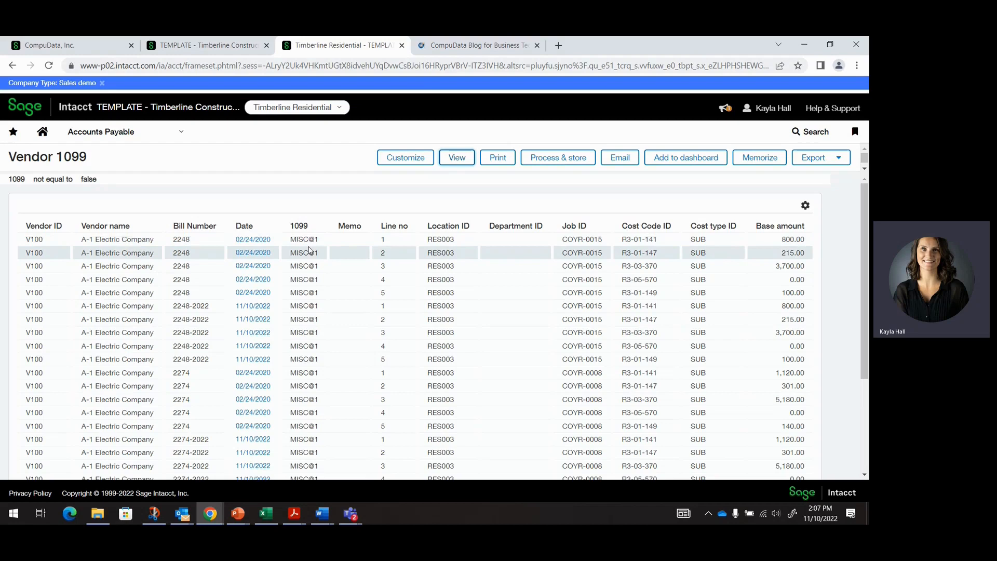
pyautogui.click(206, 45)
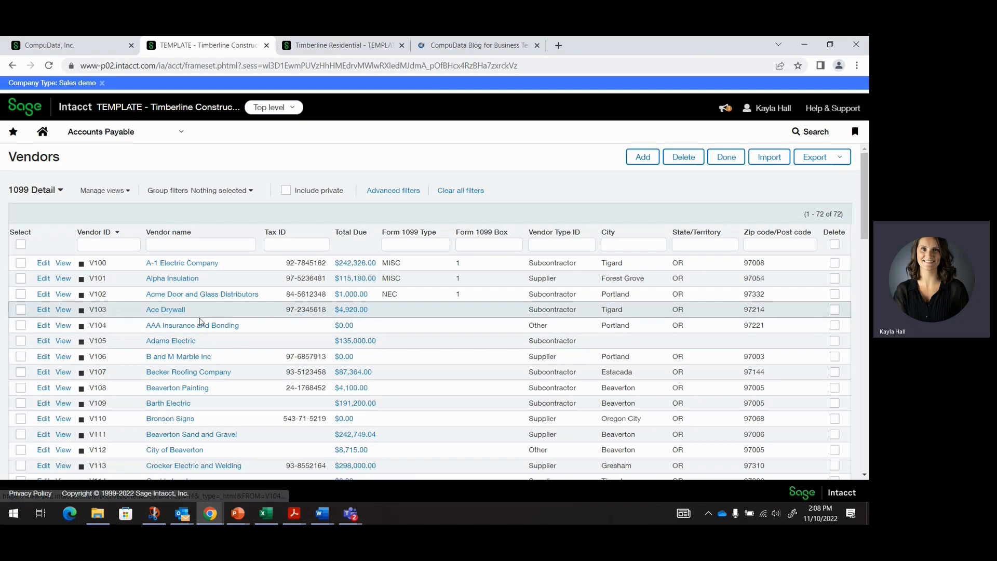
# Navigate via Company setup to the Import data checklist's Accounts Payable section.
pyautogui.click(100, 132)
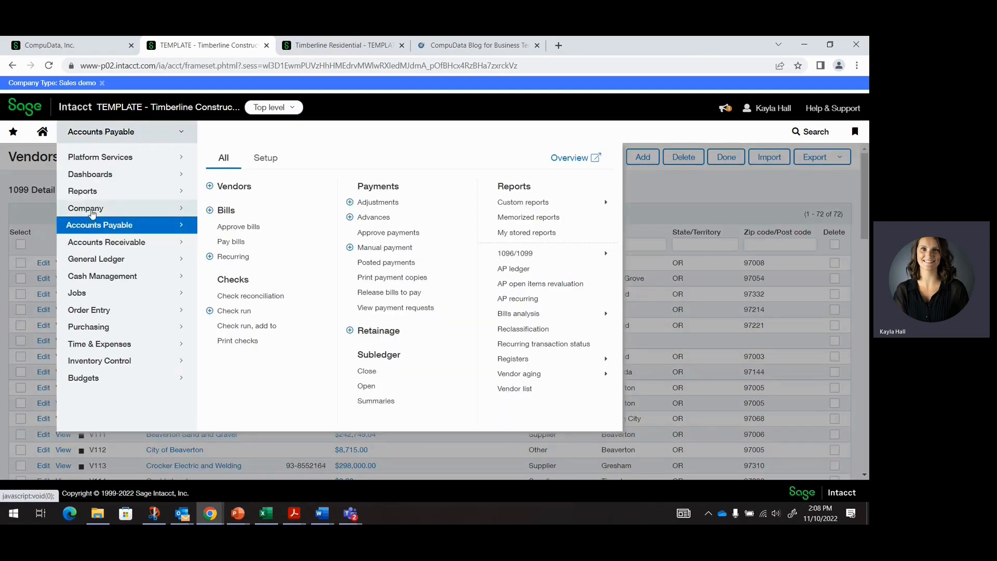
pyautogui.click(84, 208)
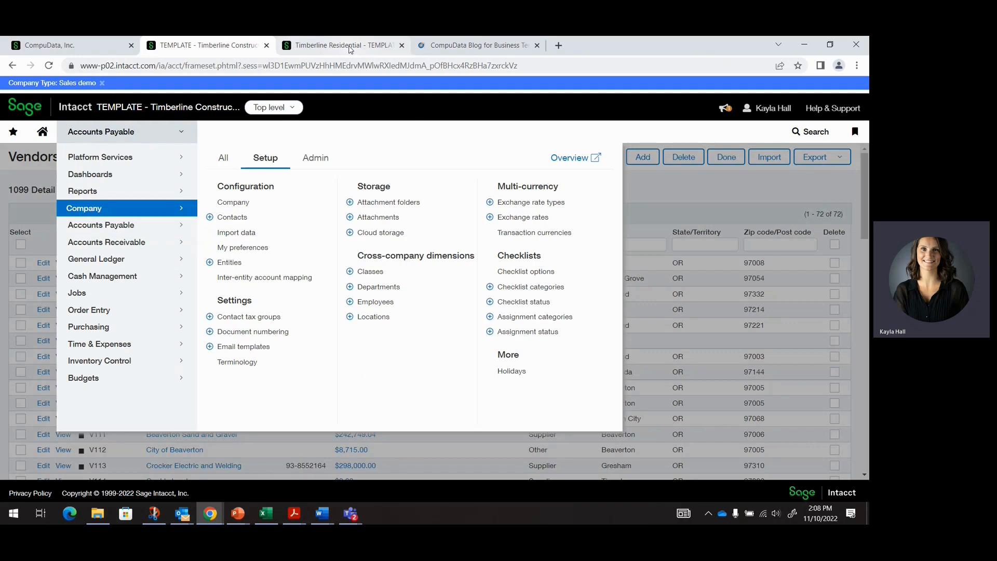
pyautogui.moveTo(405, 432)
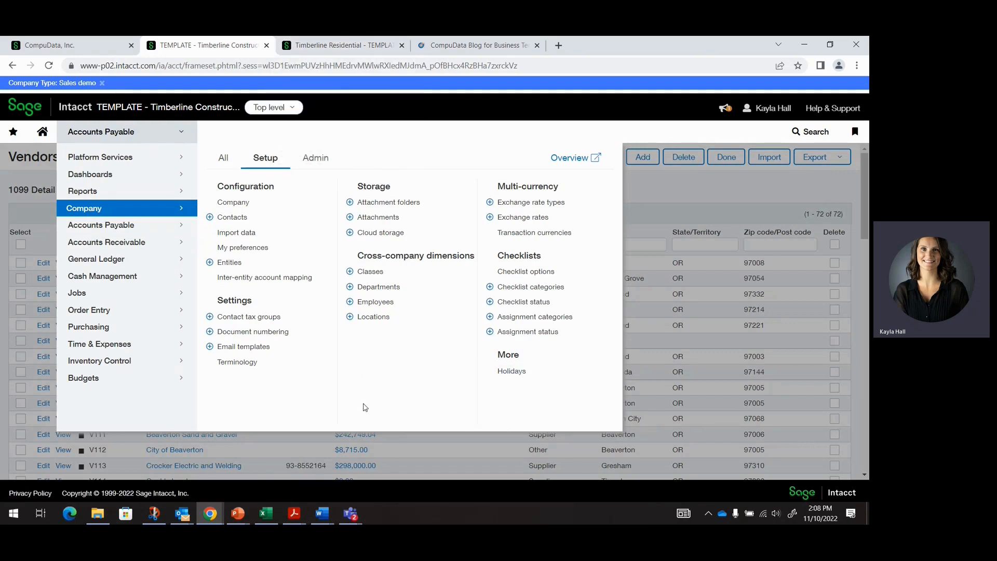
pyautogui.moveTo(235, 231)
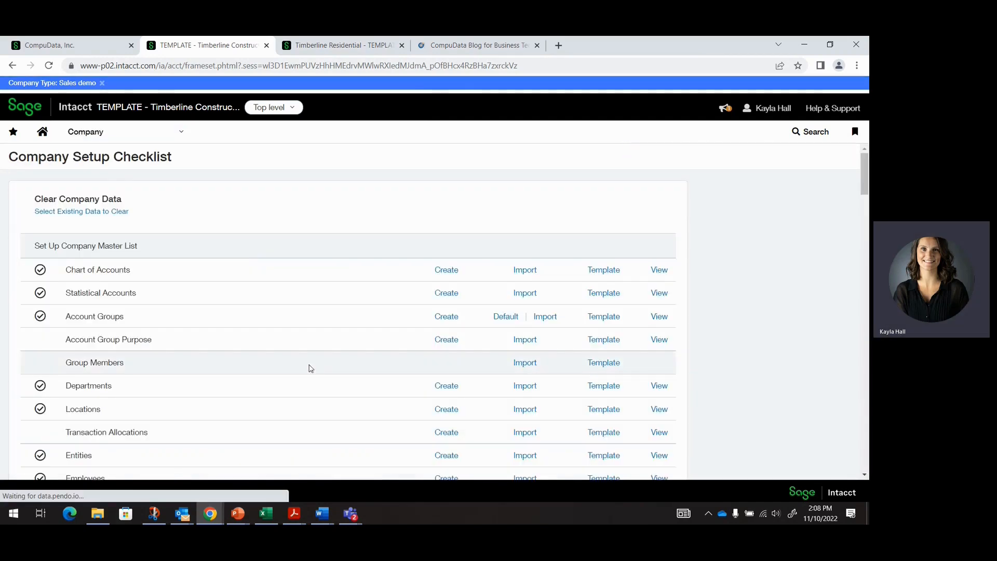
pyautogui.scroll(-3)
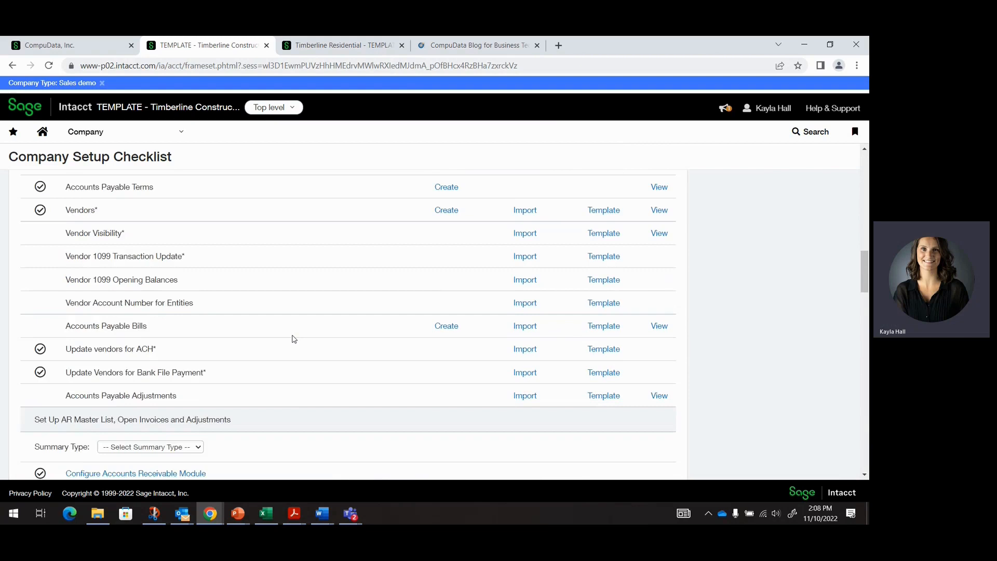
pyautogui.scroll(3)
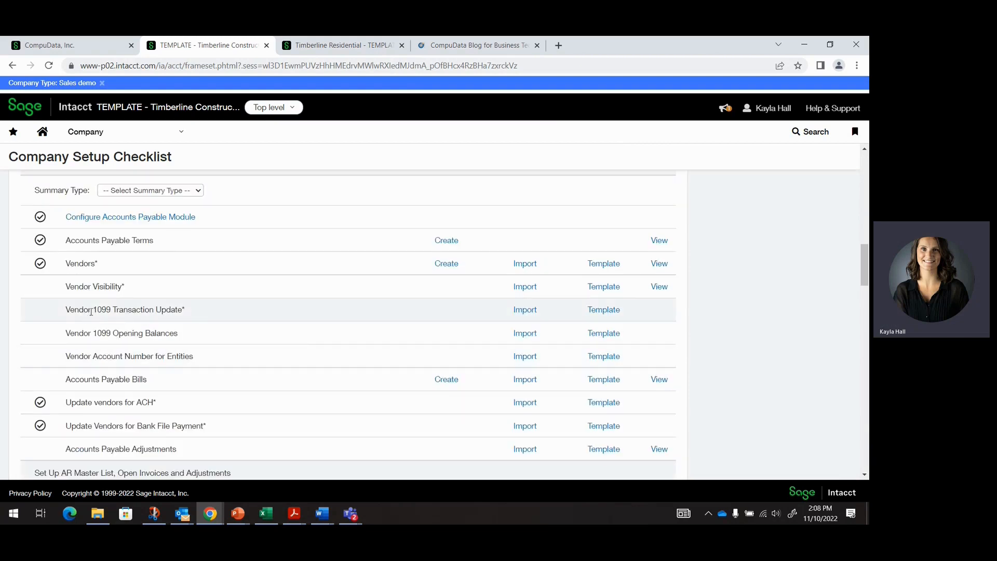
pyautogui.moveTo(480, 321)
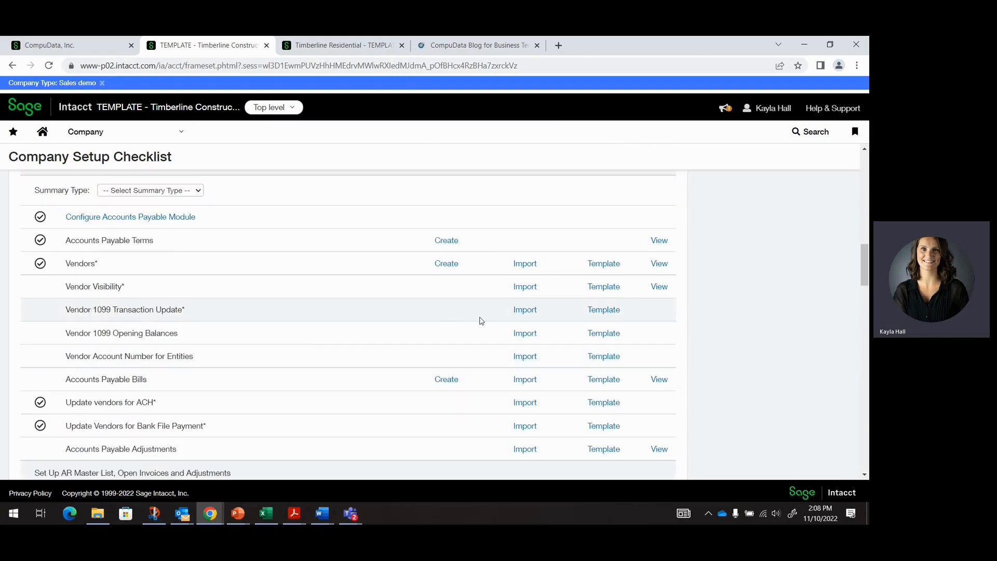
# Download and open the Vendor 1099 Transaction Update template in Excel.
pyautogui.click(603, 310)
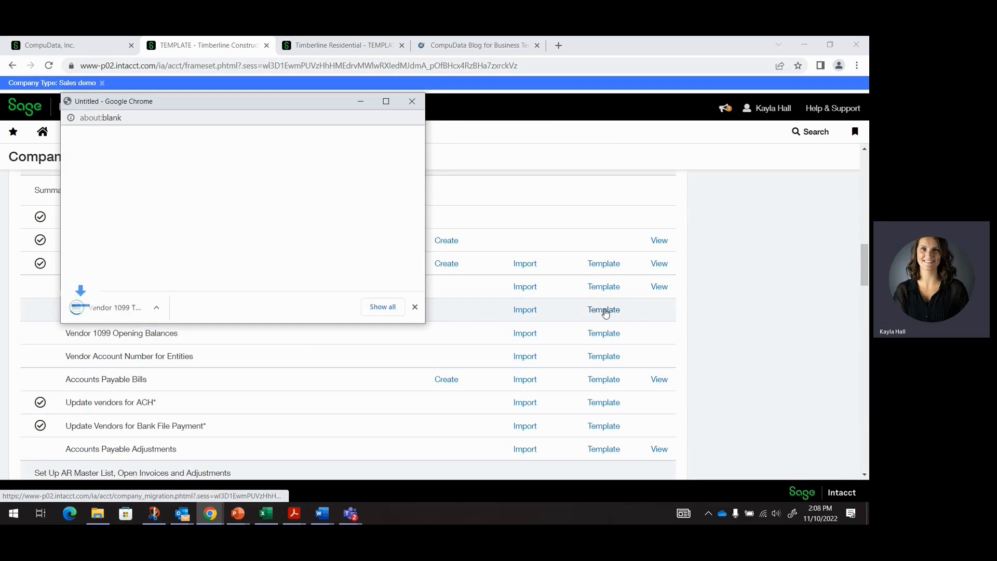
pyautogui.click(602, 309)
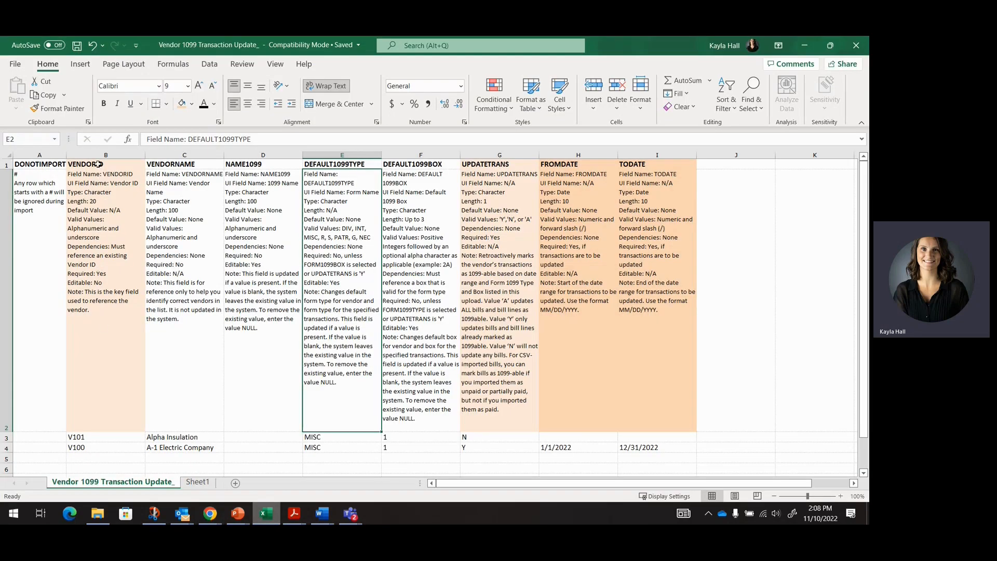
pyautogui.click(105, 164)
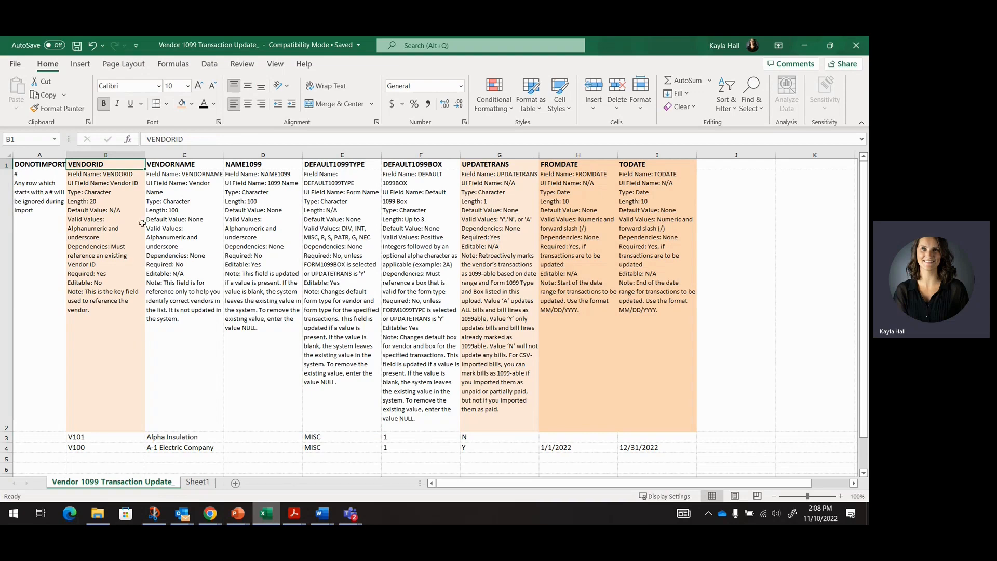
pyautogui.moveTo(163, 347)
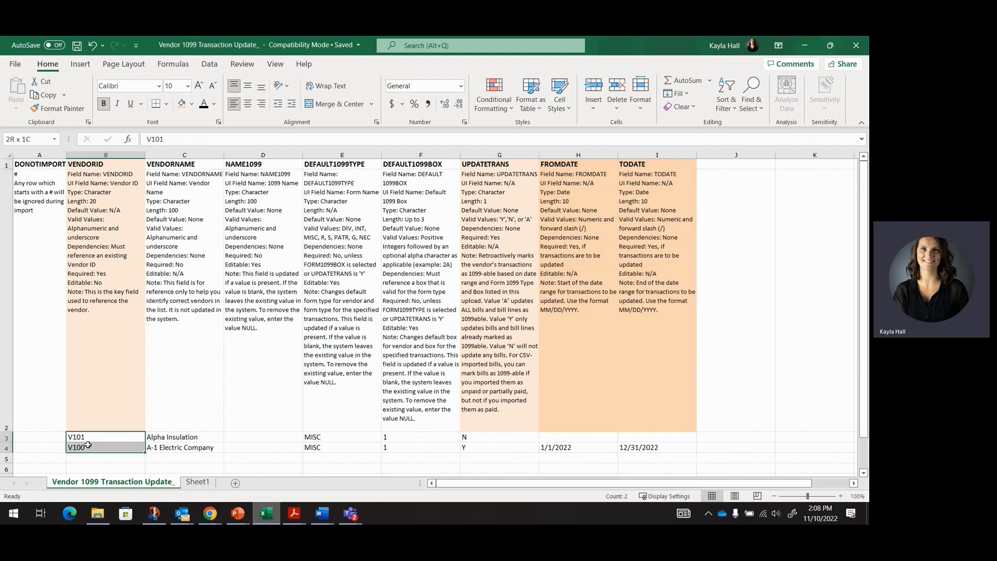
pyautogui.click(184, 437)
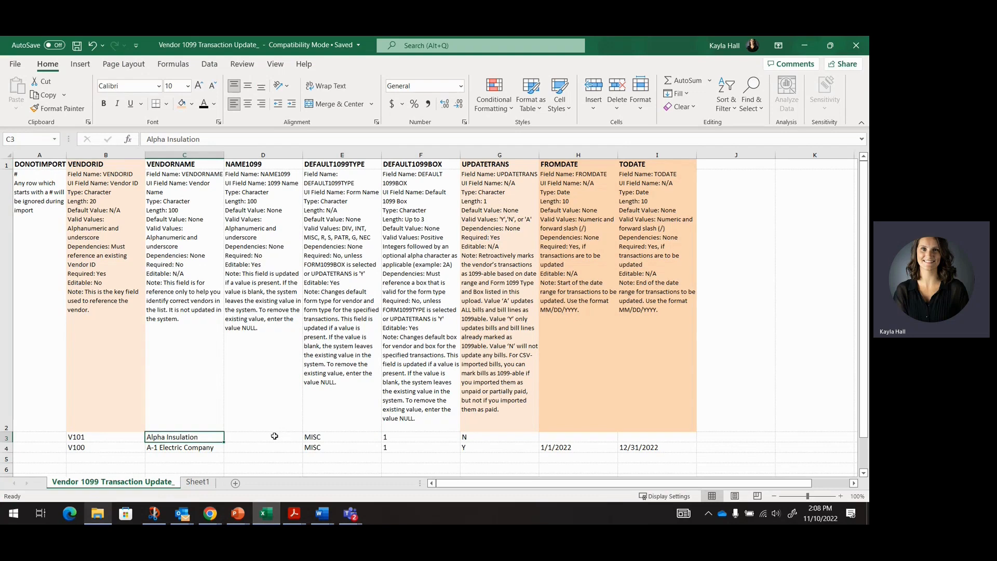
pyautogui.click(262, 437)
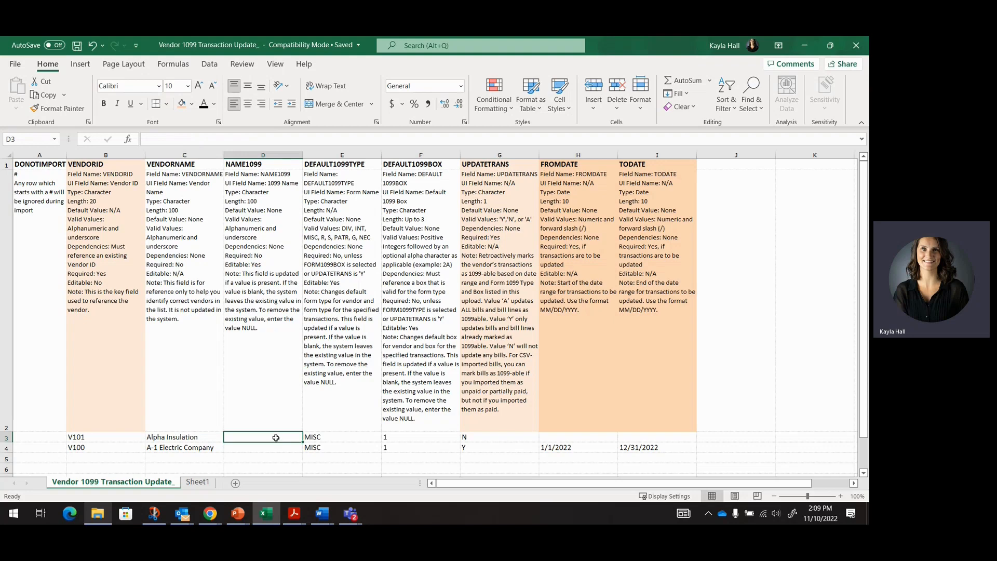
pyautogui.write('NULL')
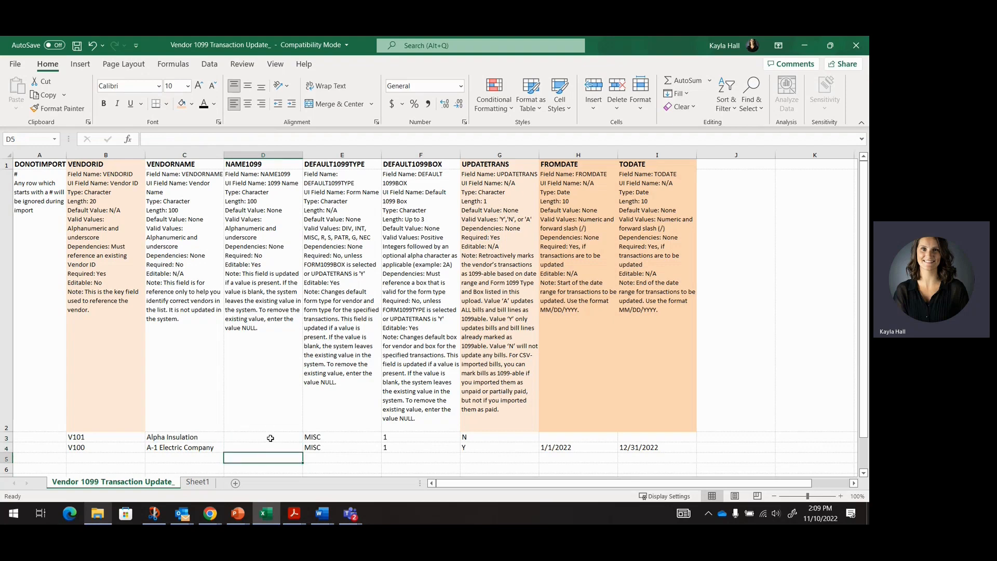
# Set Alpha Insulation's form type to NEC and move to Sheet1's A, Y, N code notes.
pyautogui.click(342, 437)
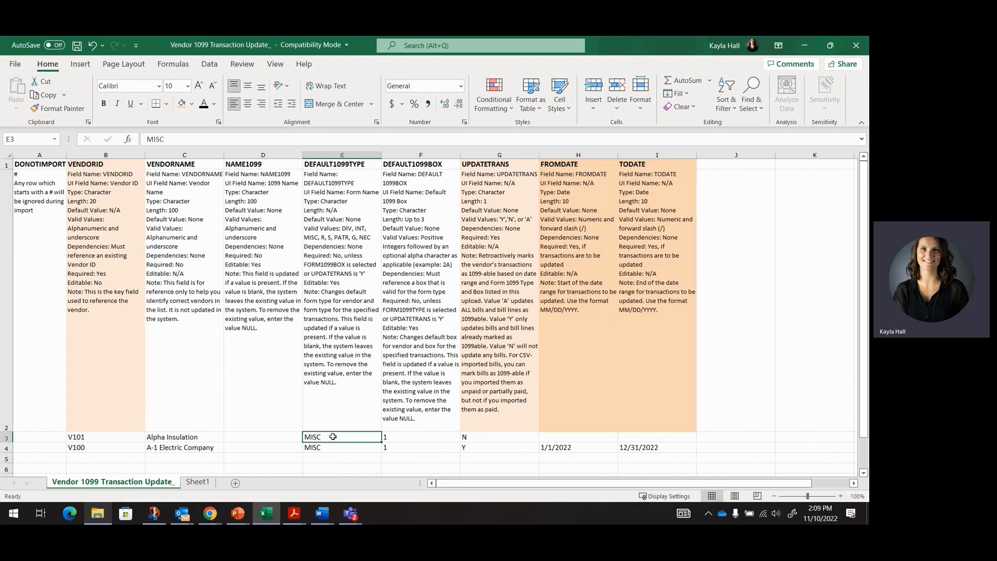
pyautogui.write('NEC')
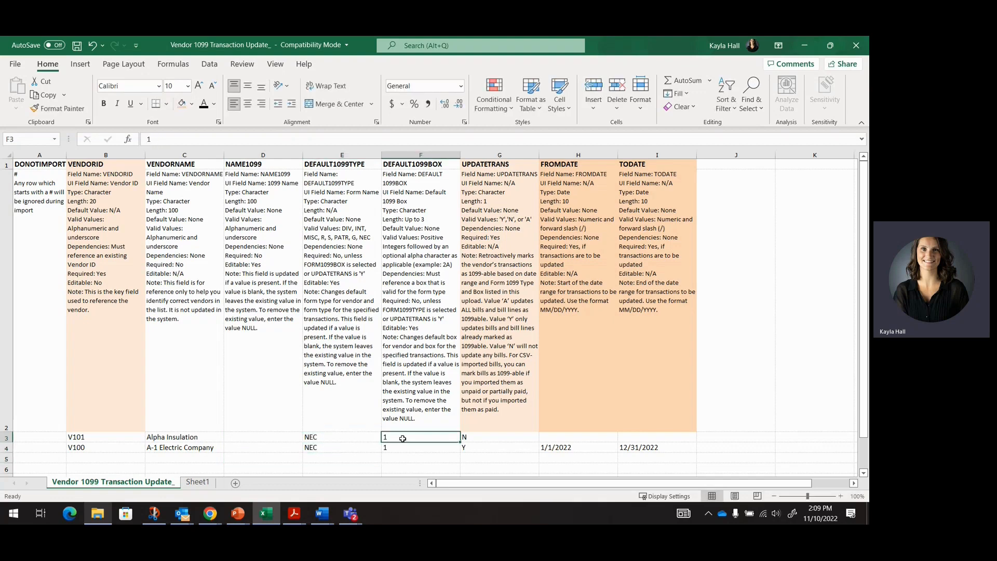
pyautogui.click(185, 437)
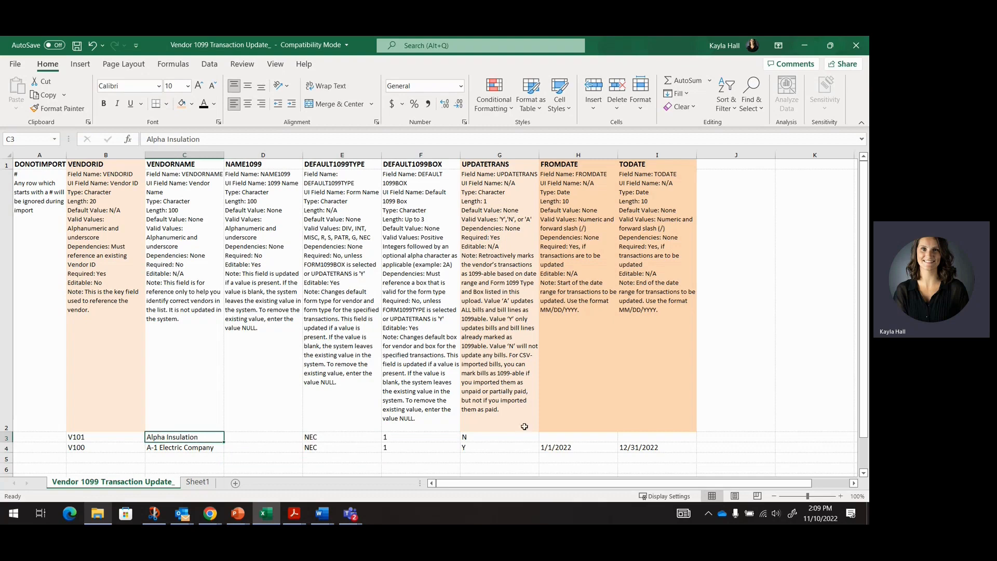
pyautogui.click(500, 437)
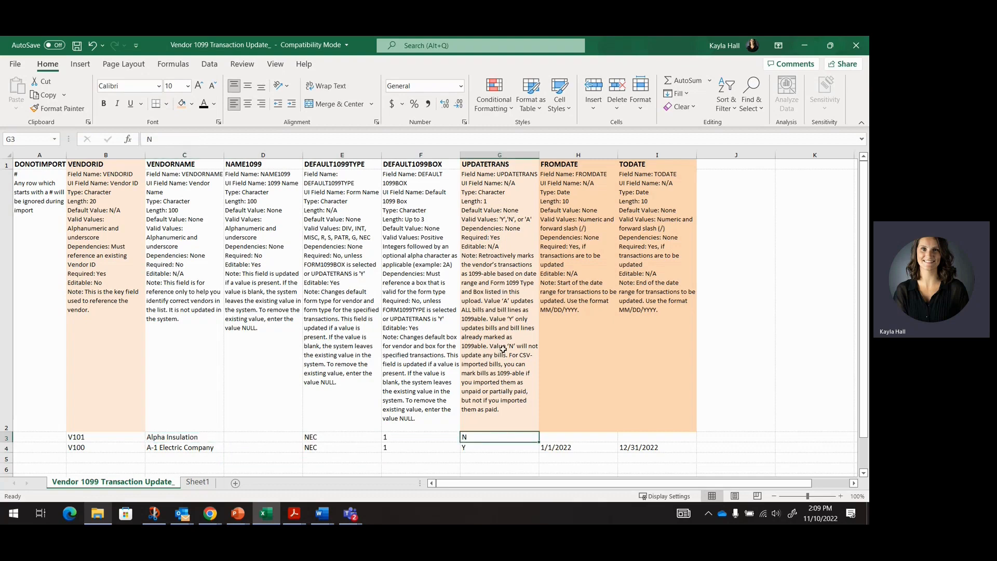
pyautogui.click(197, 481)
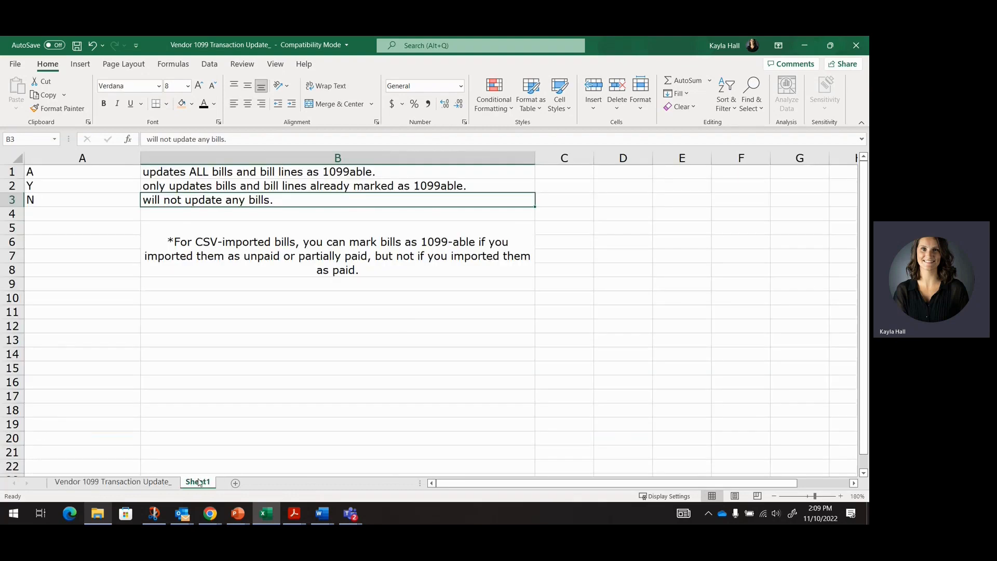
# Review the N code explanation on Sheet1 and land back on the main vendor update sheet.
pyautogui.click(82, 172)
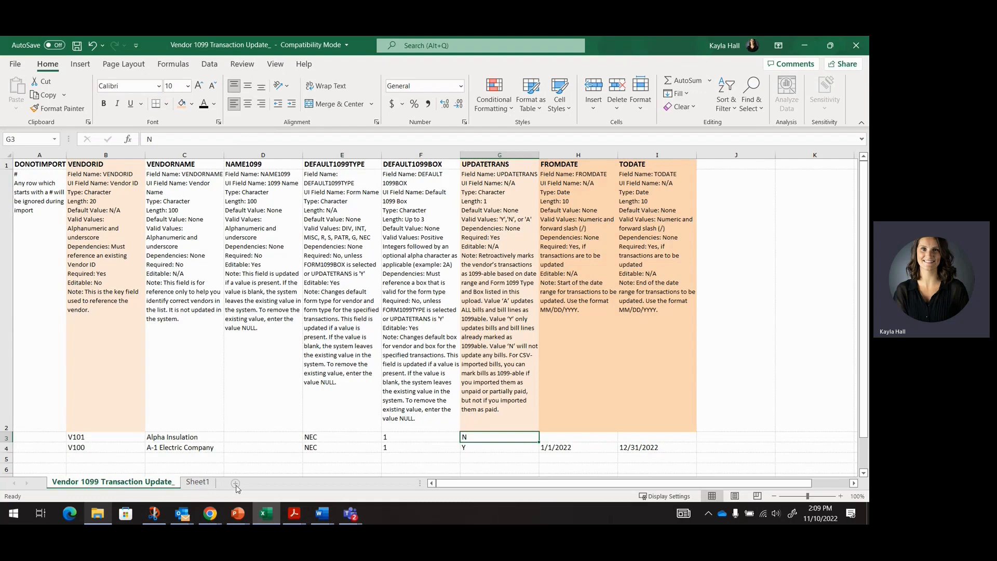
pyautogui.click(198, 481)
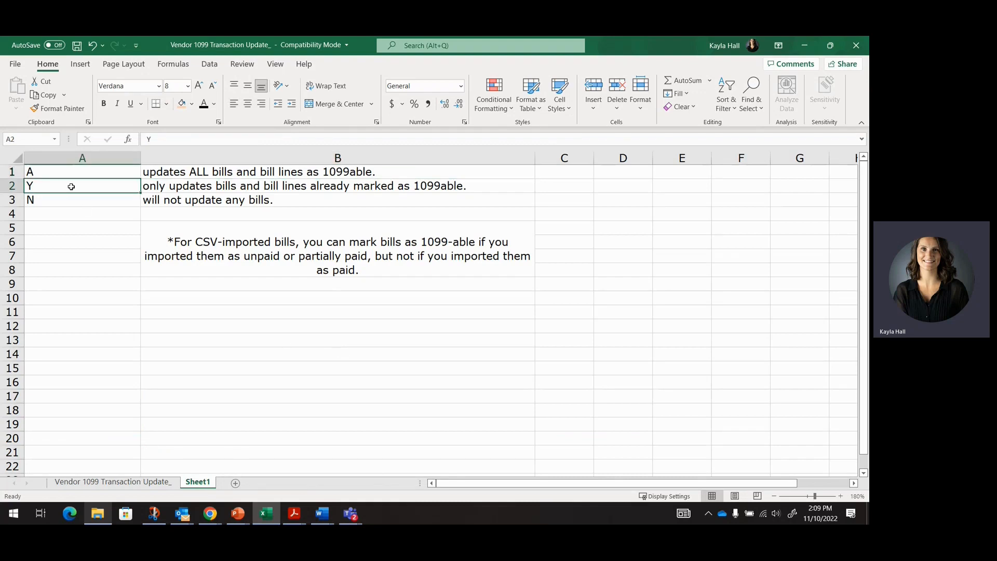
pyautogui.moveTo(376, 189)
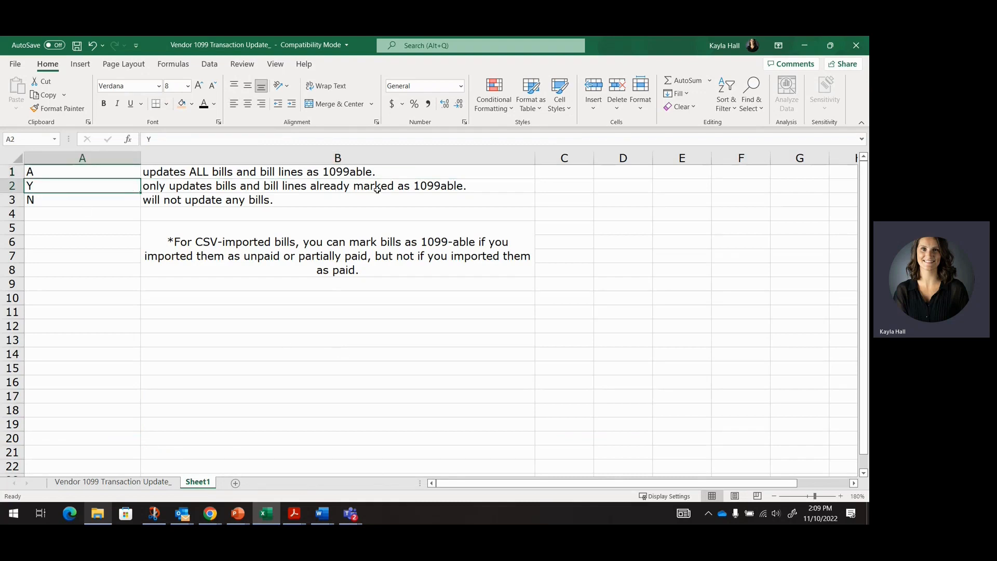
pyautogui.click(81, 199)
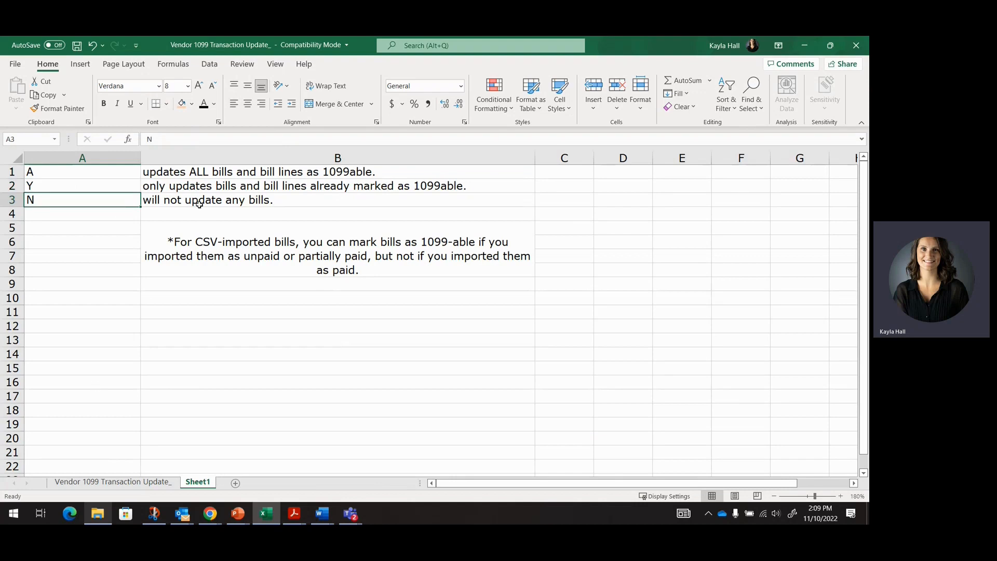
pyautogui.click(337, 200)
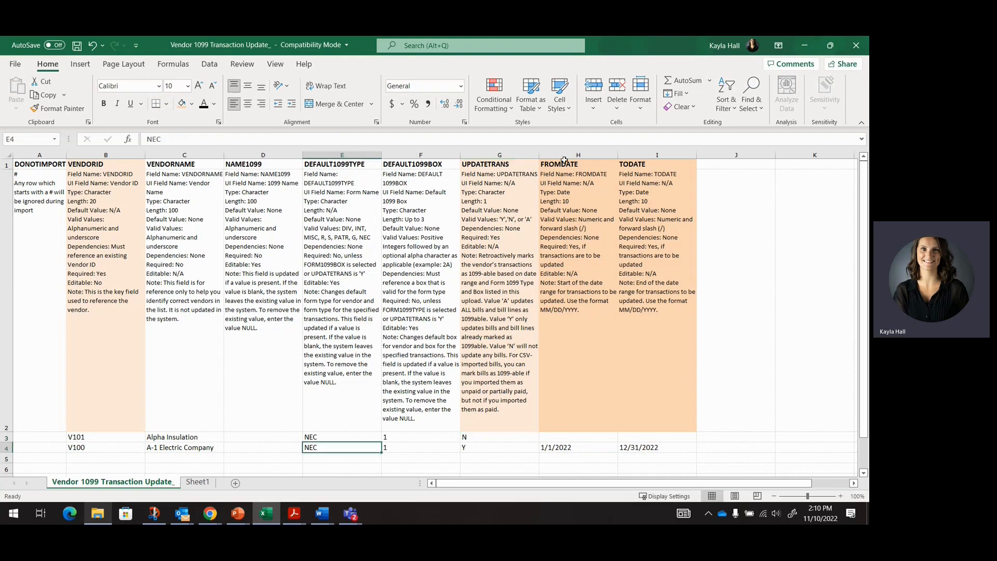
# Select A-1 Electric Company's FROMDATE value 1/1/2022 in the template.
pyautogui.click(577, 164)
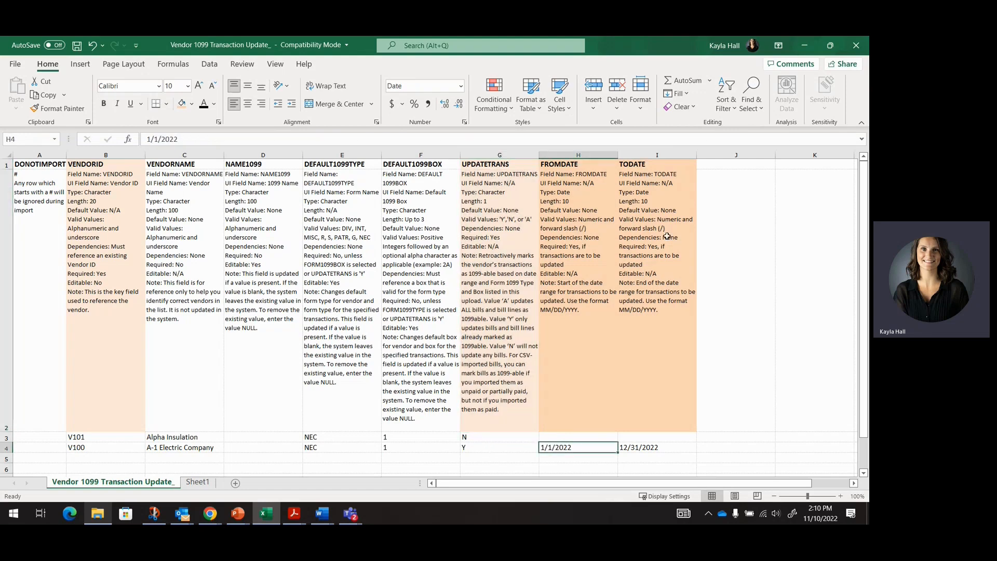
pyautogui.moveTo(642, 440)
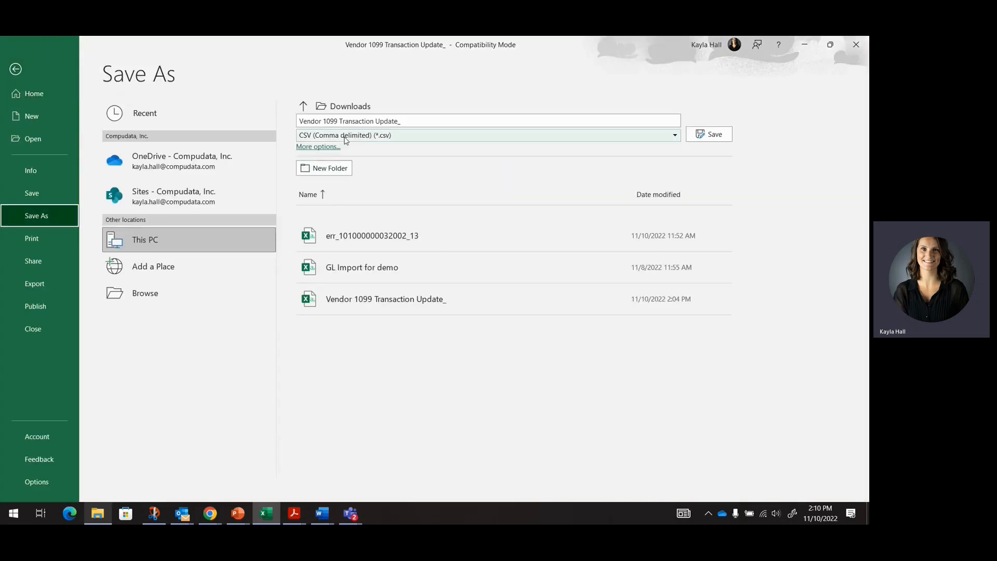
# Replace the existing CSV and import it, confirming 2 records imported successfully.
pyautogui.click(708, 134)
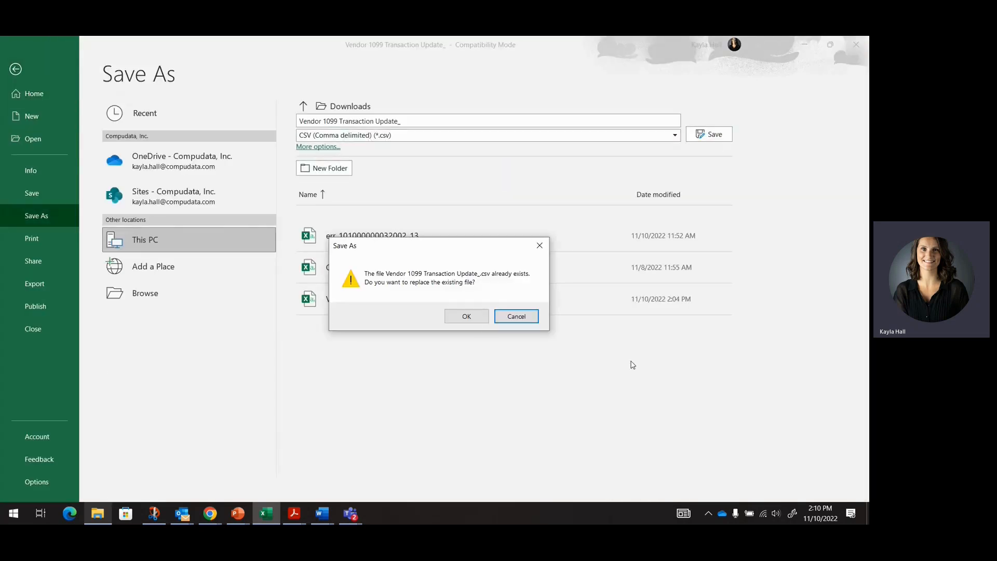
pyautogui.click(466, 315)
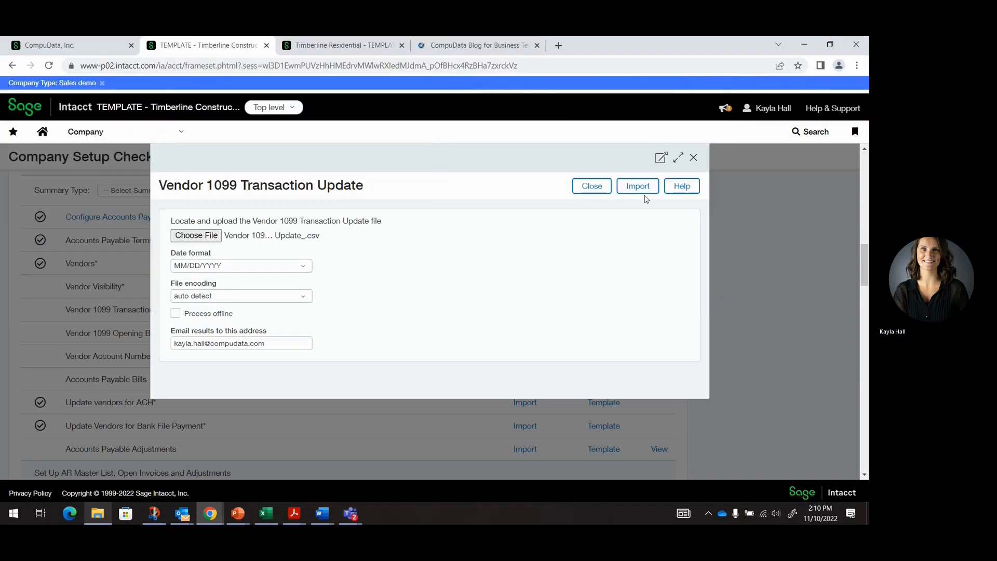
pyautogui.click(637, 186)
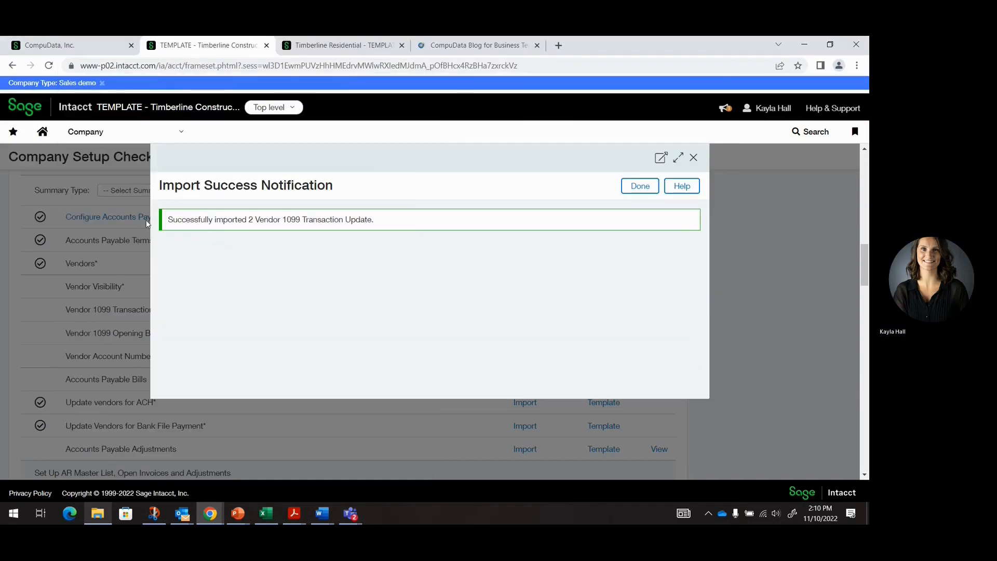
pyautogui.click(638, 186)
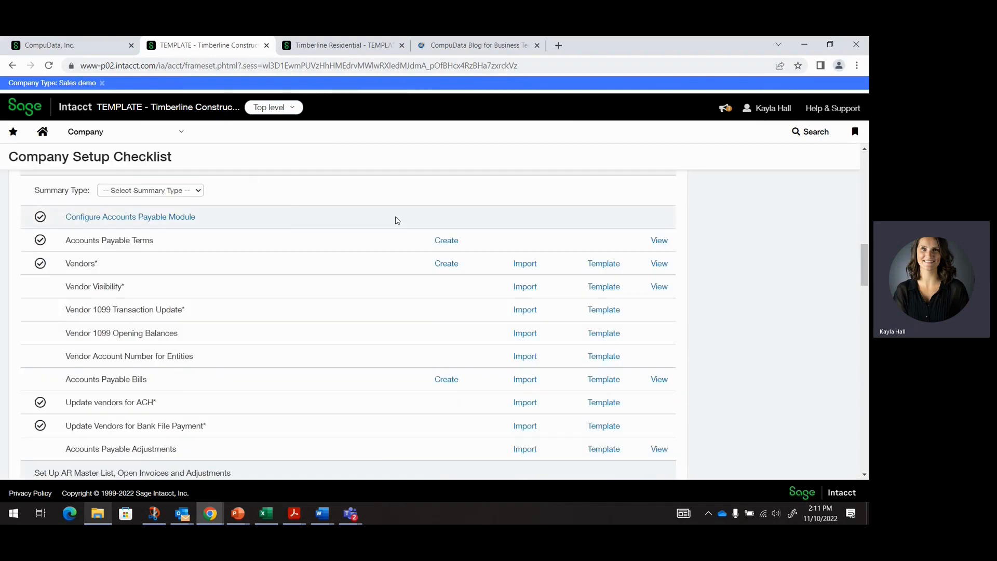
# Review the Vendors 1099 Detail list under Accounts Payable, then move to the Vendor 1099 report.
pyautogui.click(86, 132)
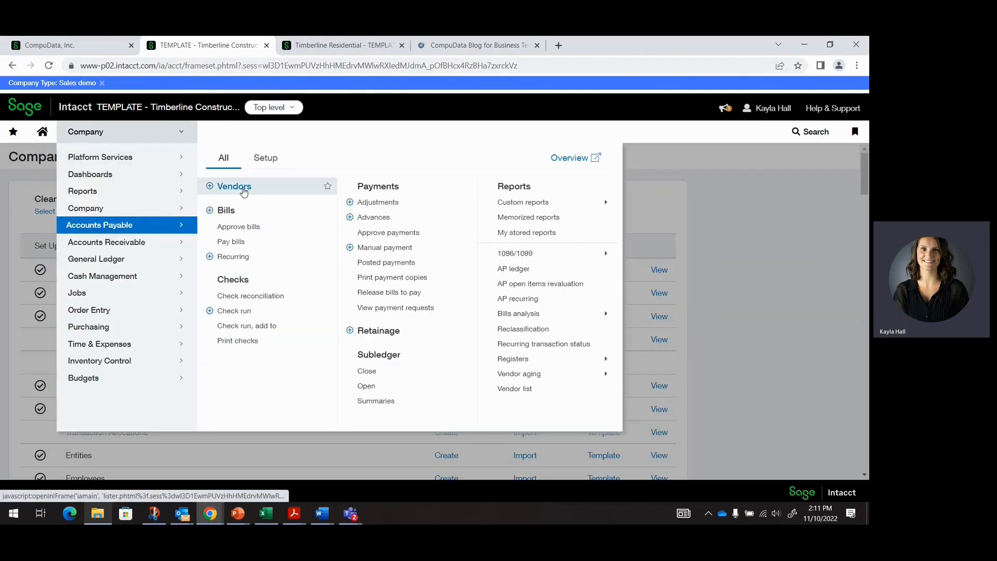
pyautogui.click(234, 186)
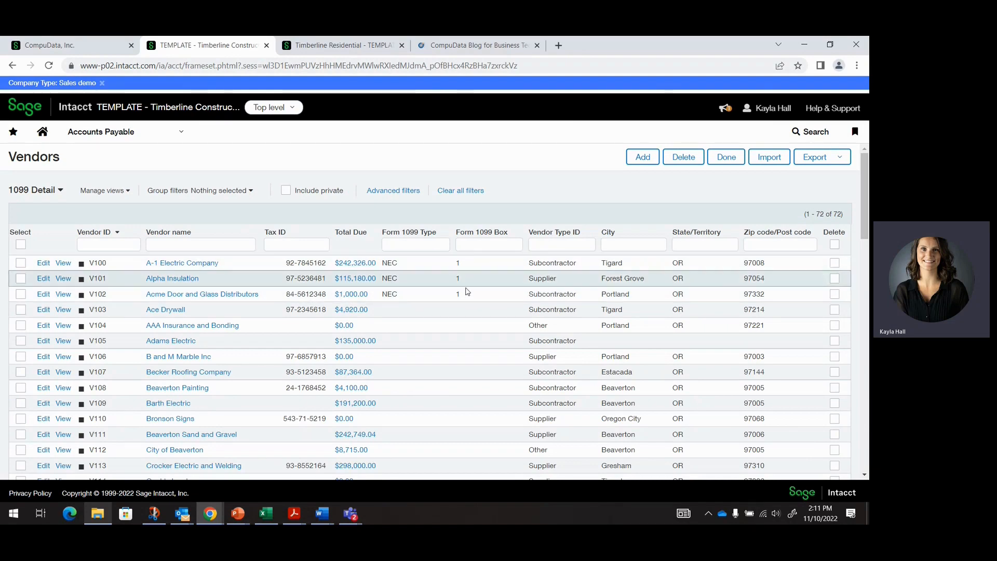
pyautogui.click(341, 45)
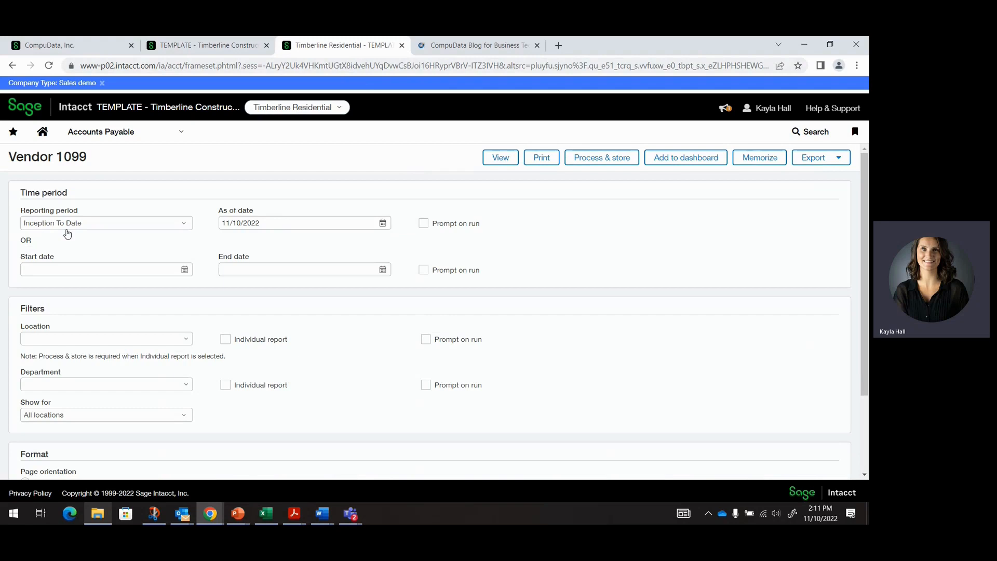
# View the Vendor 1099 report and inspect A-1 Electric's 2020 MISC@1 lines, including bill 2274, against 2022 NEC@1 lines.
pyautogui.click(457, 156)
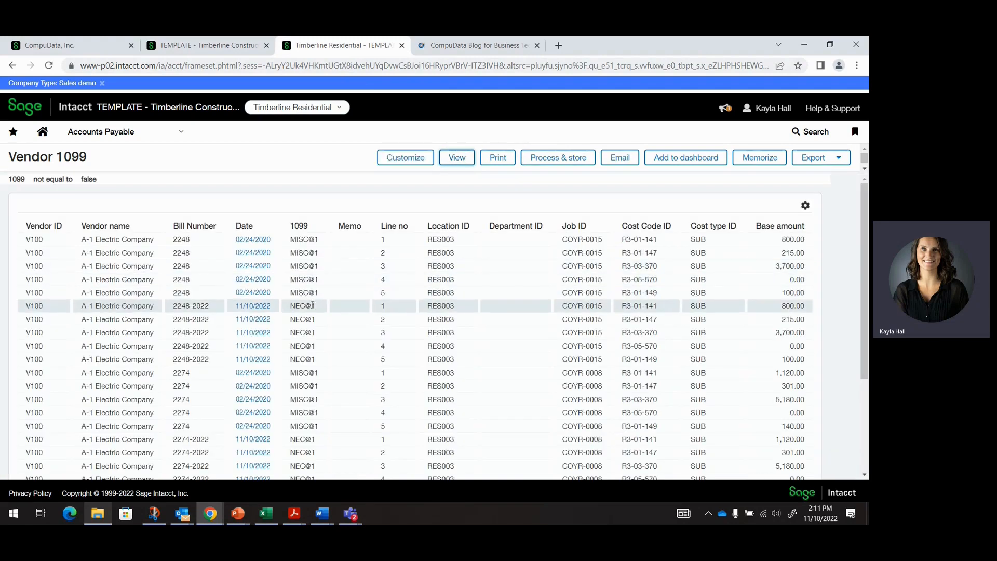
pyautogui.click(304, 292)
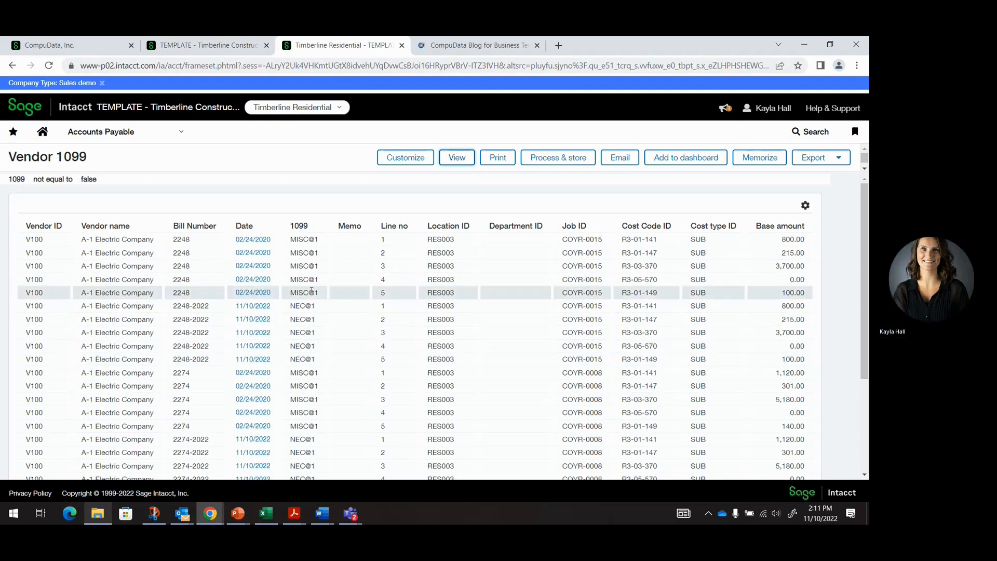
pyautogui.scroll(-3)
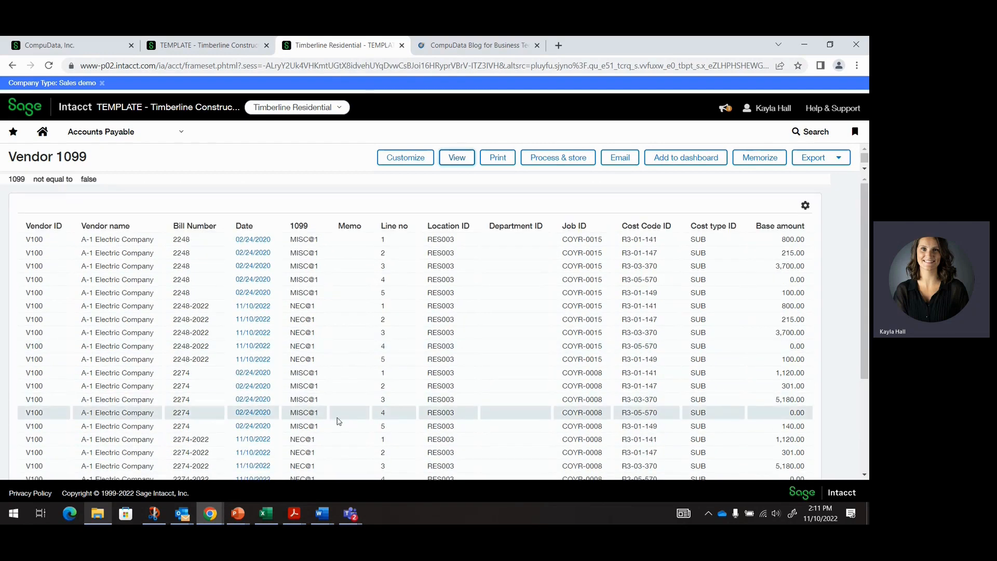
pyautogui.click(341, 399)
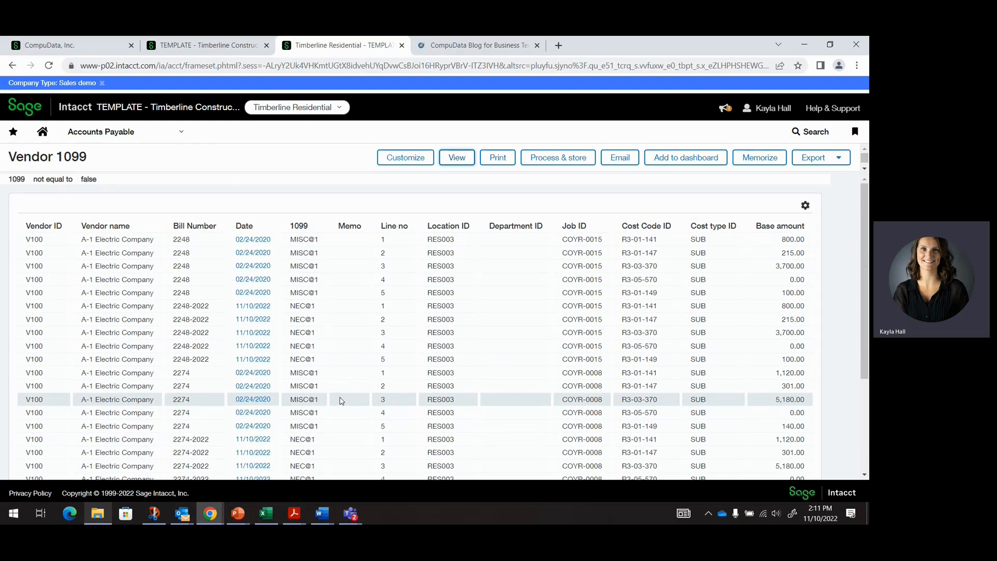